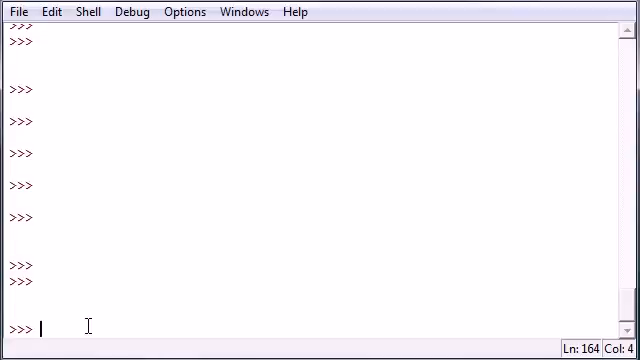
Step: Define cart(**items) with a body that prints items
text(def)
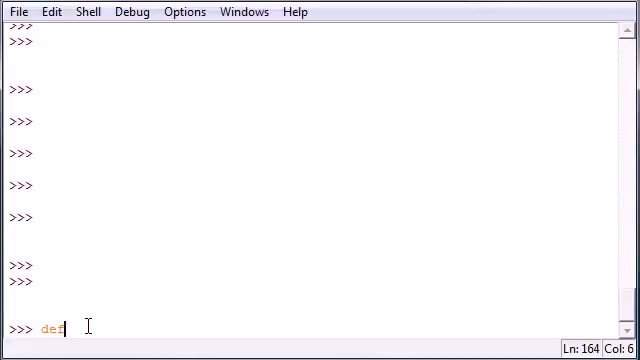
text(car)
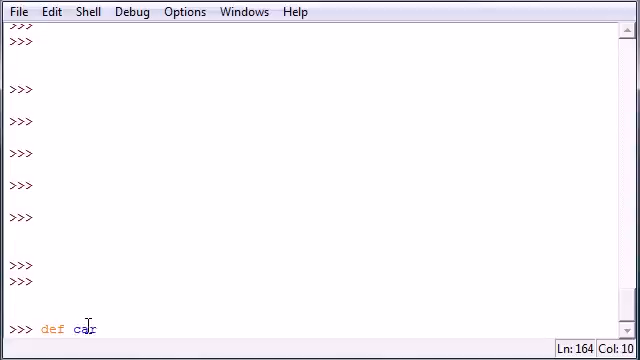
text(t())
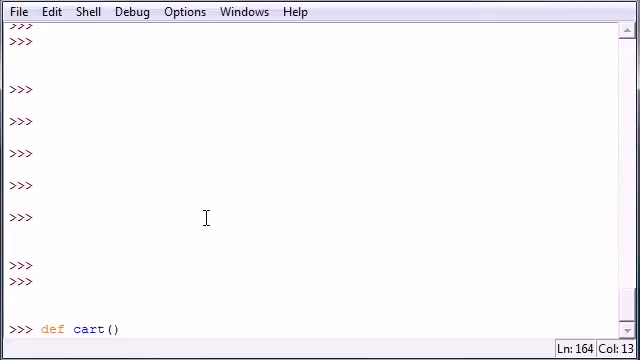
text(**)
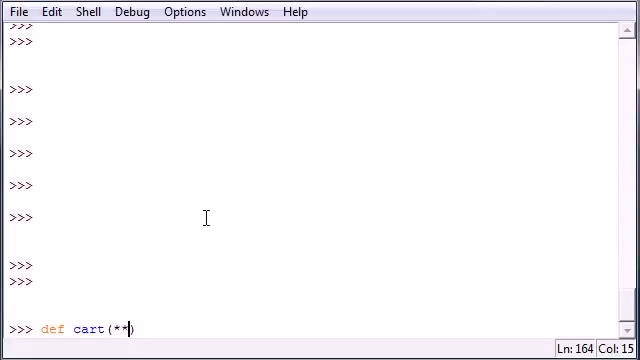
text(items)
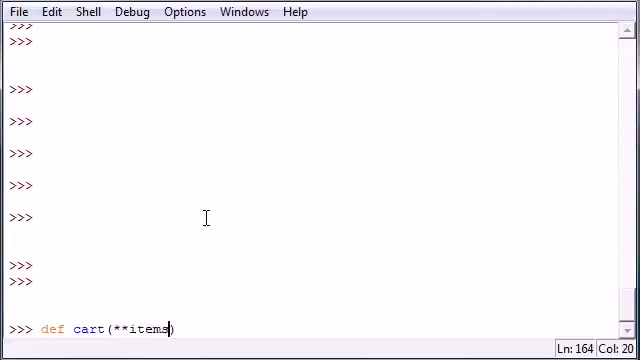
text(:)
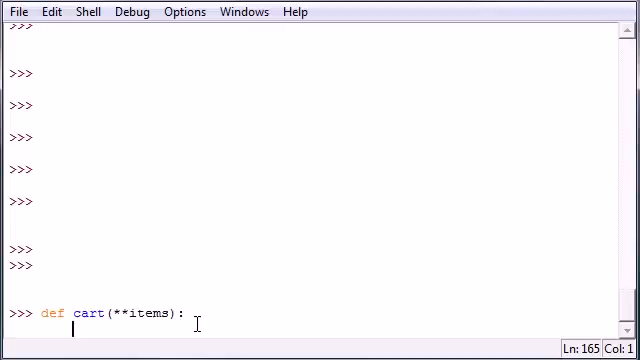
text(print item)
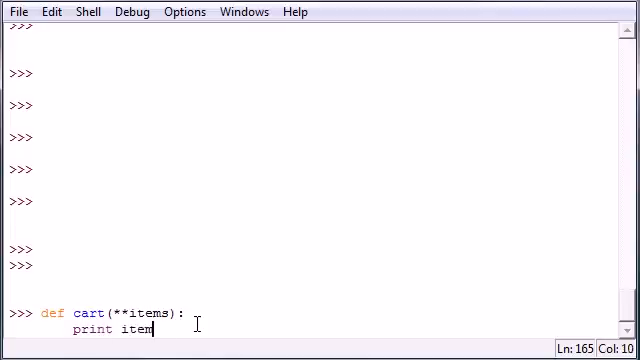
key(Return)
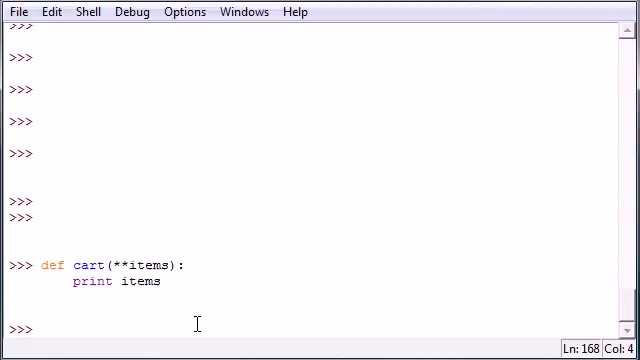
Step: Call cart(apples=4, peaches=6, beef=60) at the shell prompt
text(cart)
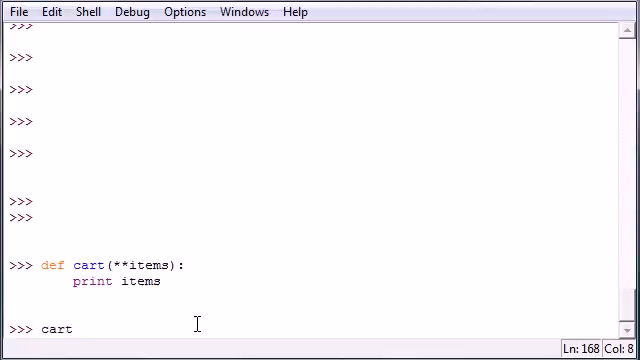
text(())
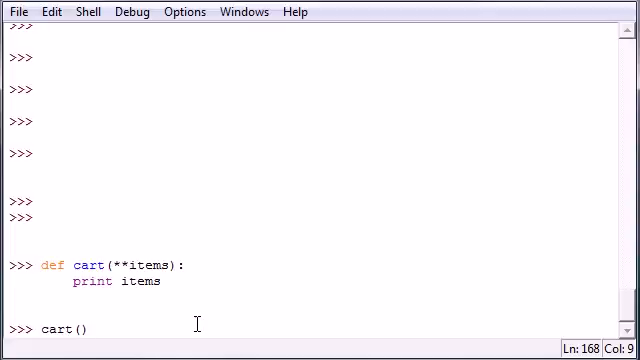
text(apples=4)
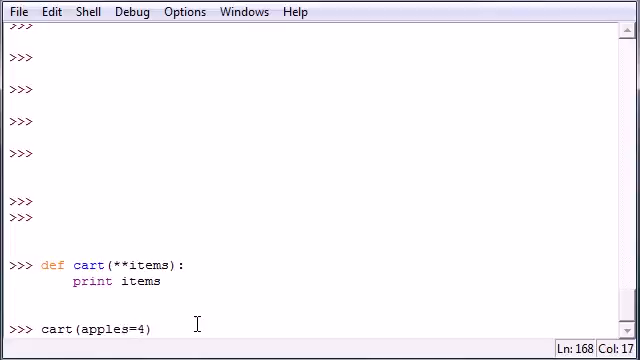
text(,)
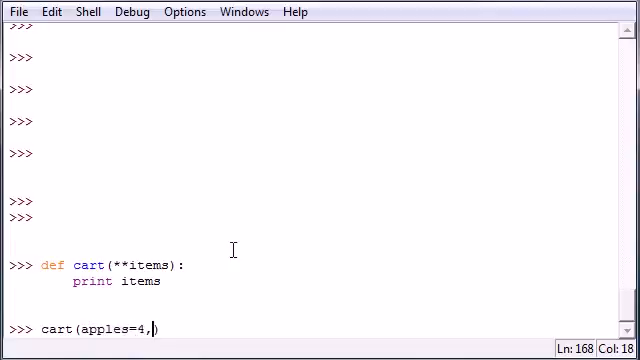
text(pe)
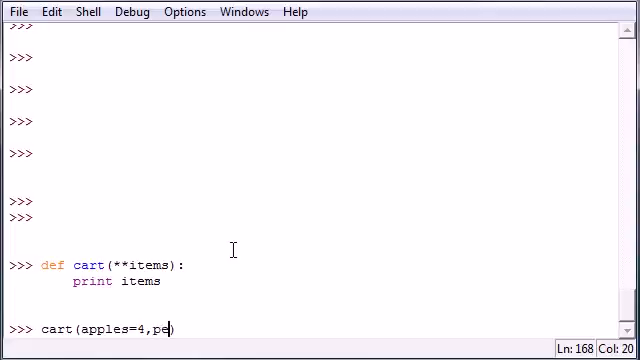
text(ache)
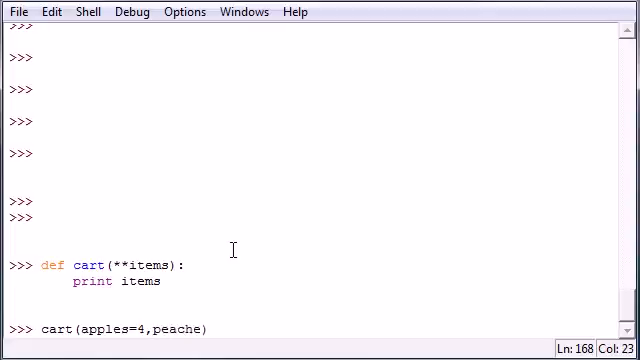
text(s=6))
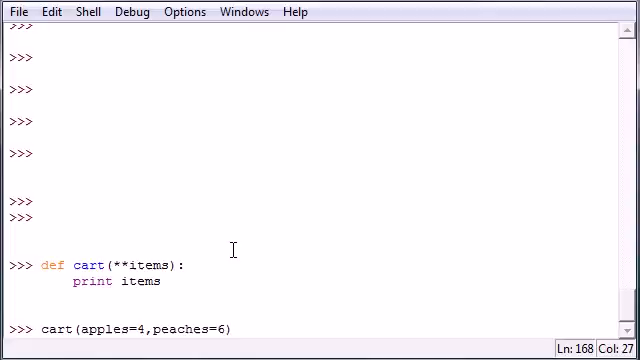
text(" ")
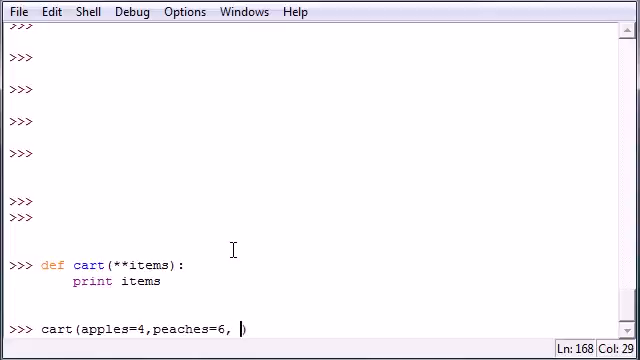
text(beef=60)
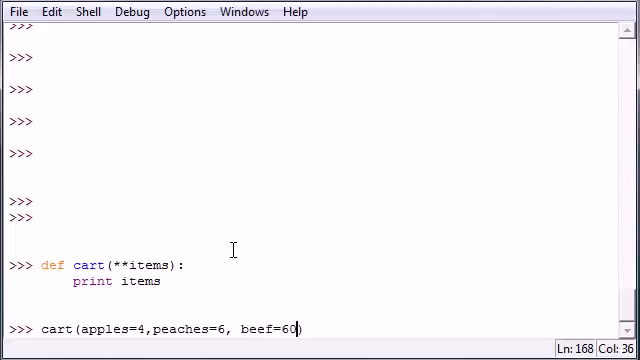
text())
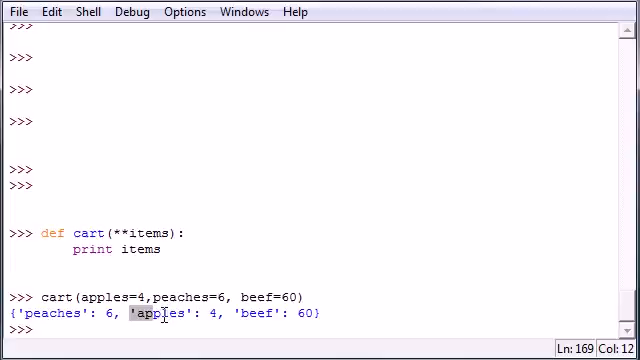
double_click(265, 314)
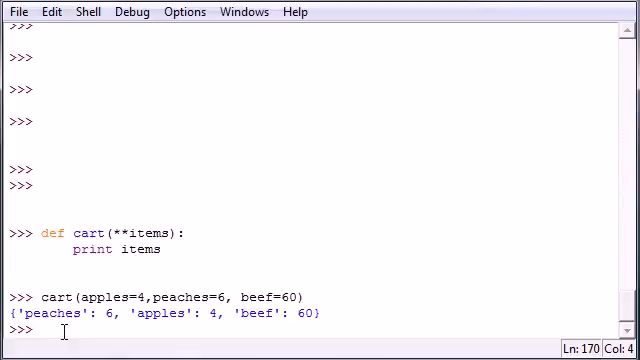
Step: Begin the profile definition with first and last parameters
text(def)
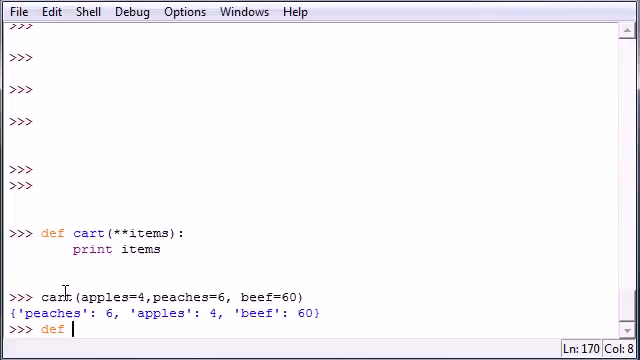
text(profile())
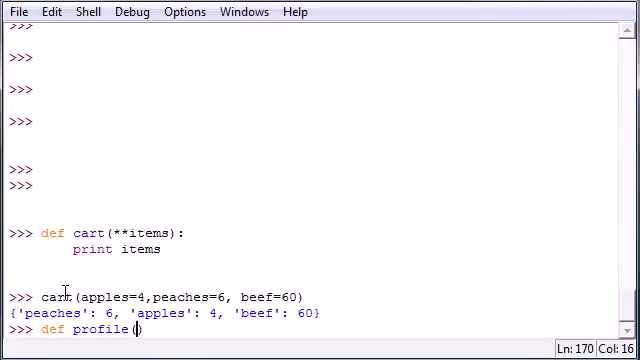
text())
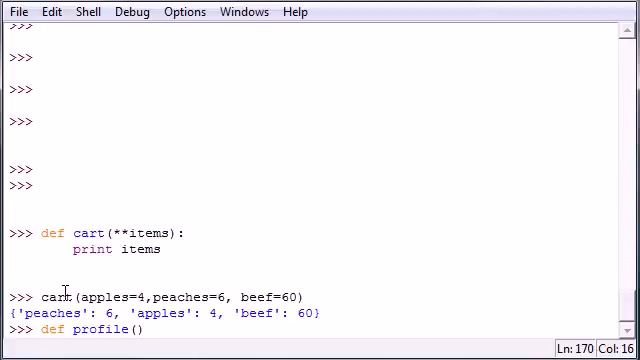
text(()
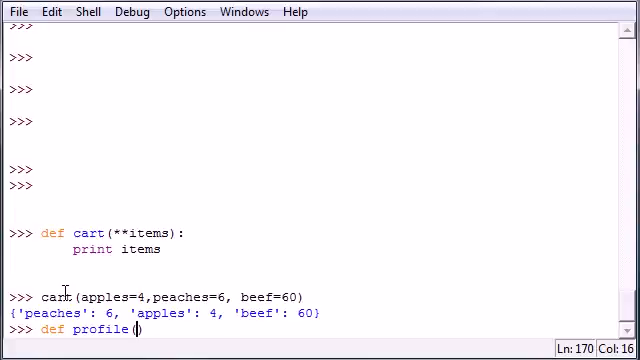
text(first)
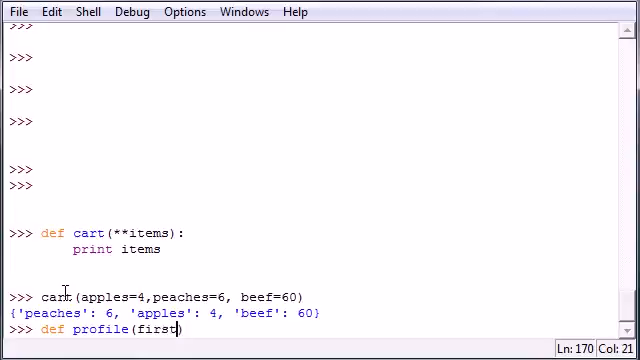
text(,last)
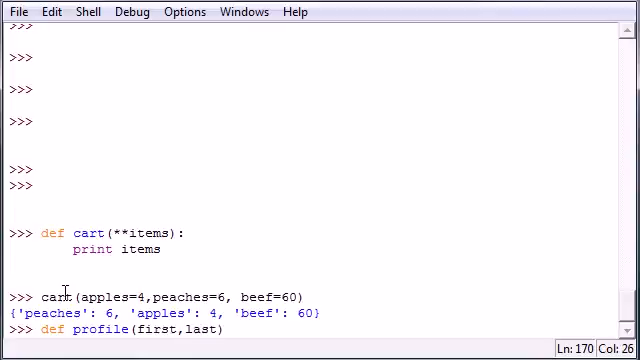
Step: Add *ages and **items parameters to complete the profile header
text(,)
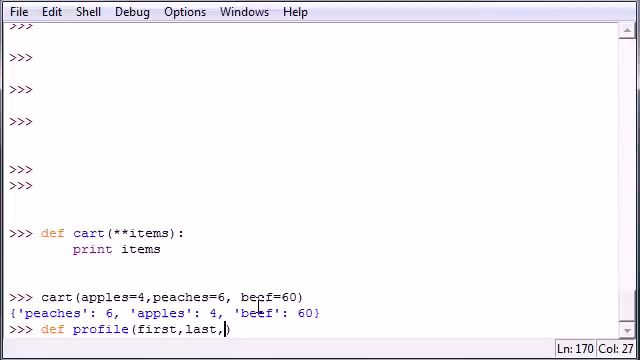
text(*)
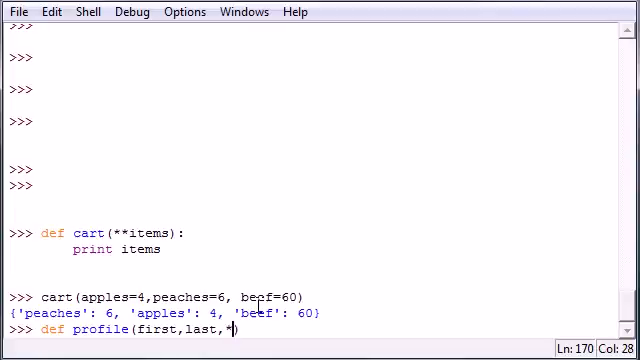
text(ages)
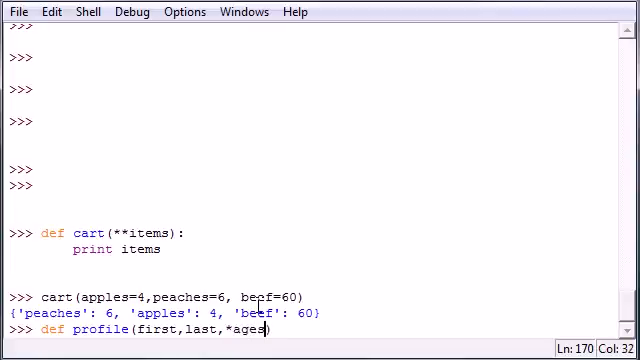
text(,)
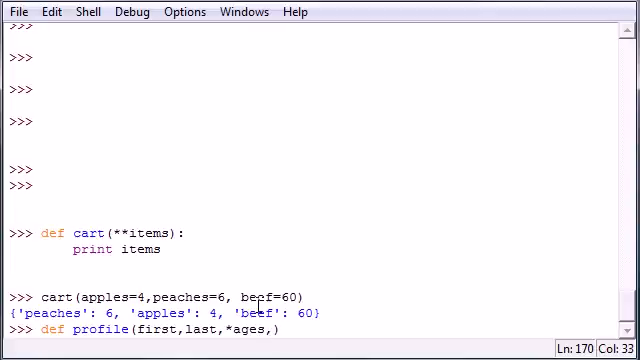
click(232, 331)
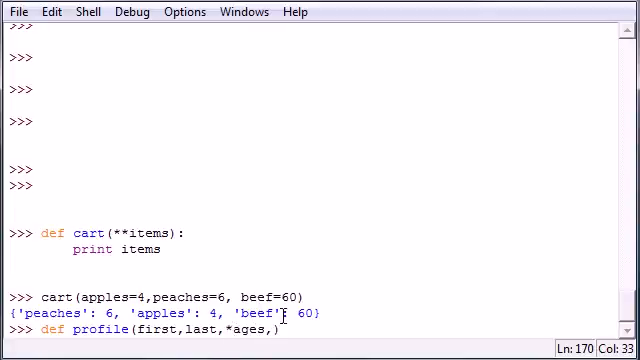
text(**ite)
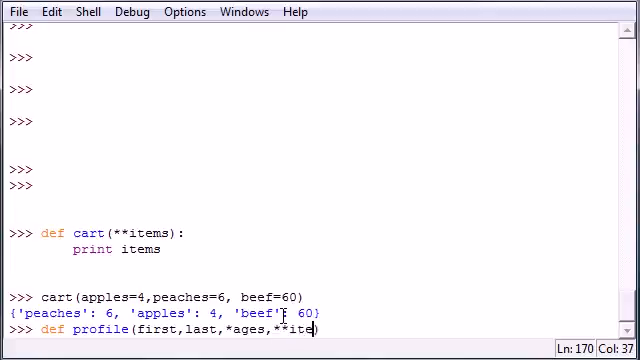
text(ms):)
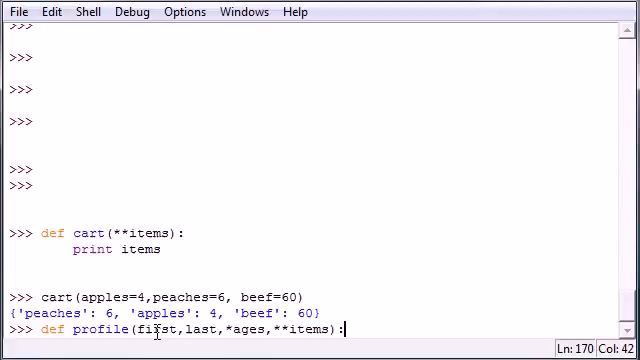
double_click(155, 330)
text(prin)
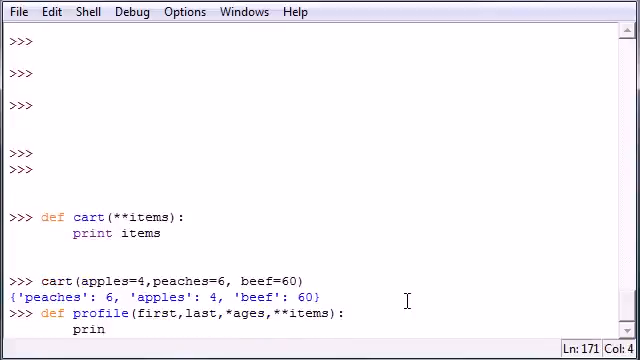
Step: Fill the profile body with prints of first and last, then ages
text(first,)
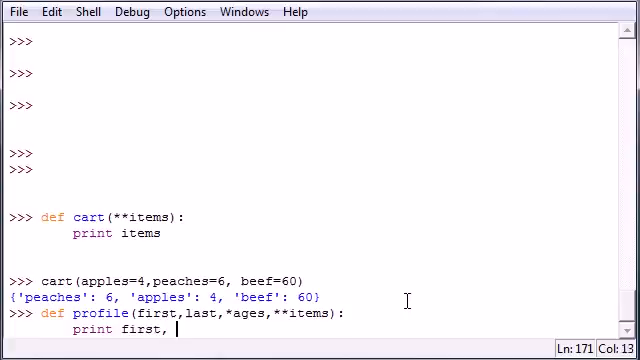
text(last)
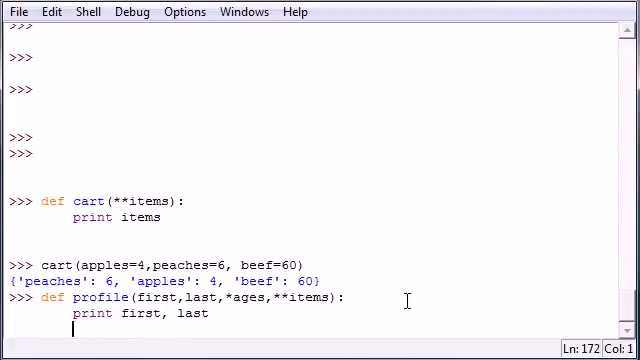
text(print ages)
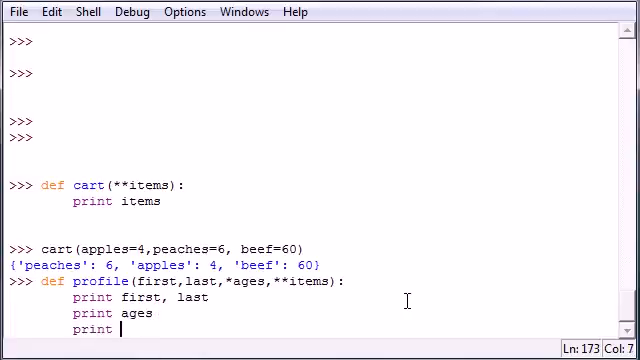
text( items)
key(Return)
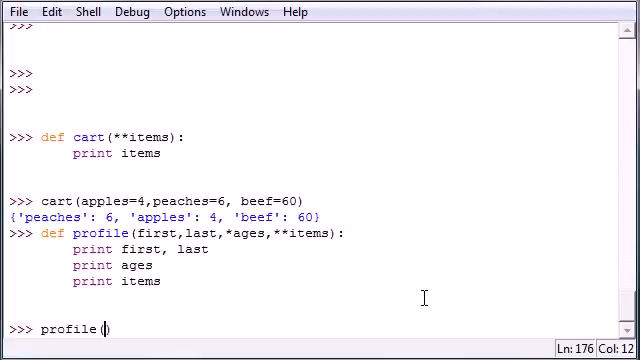
Step: Pass 'bucky', 'roberts' to profile, followed by ages 32 and 43
text('buck')
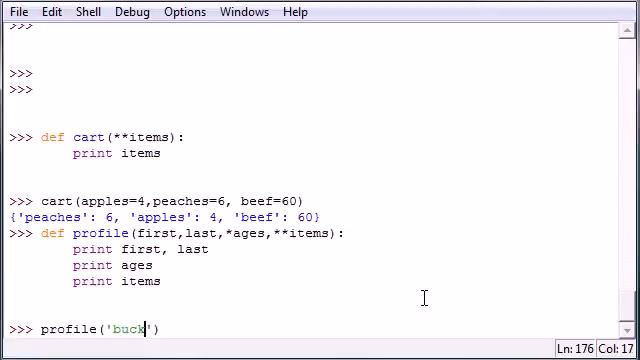
text(y', '')
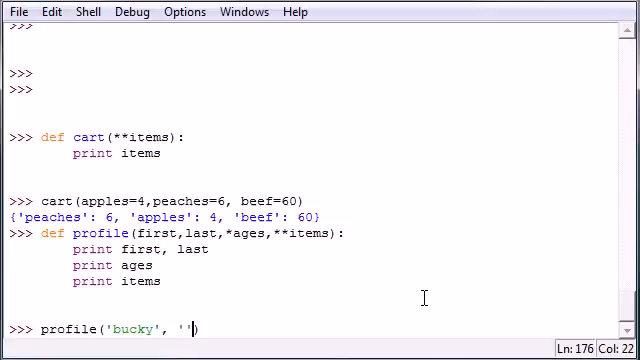
text(roberts)
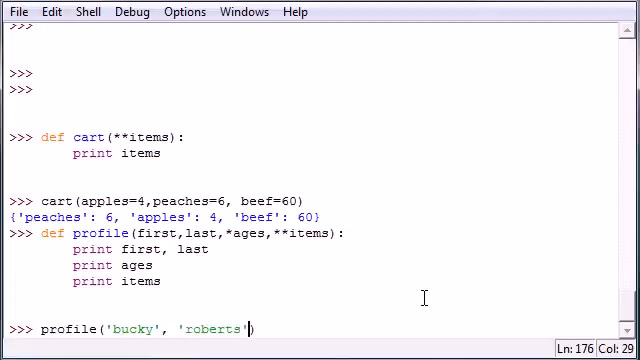
text(,)
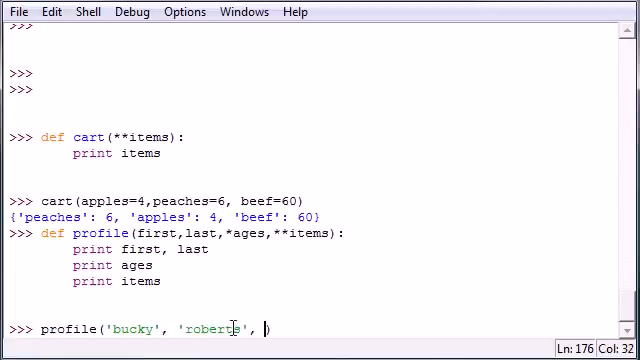
double_click(135, 328)
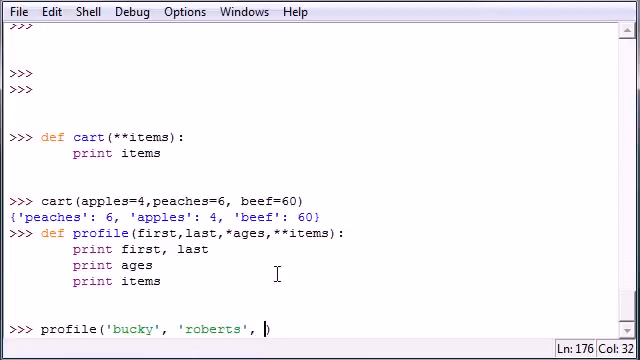
double_click(245, 233)
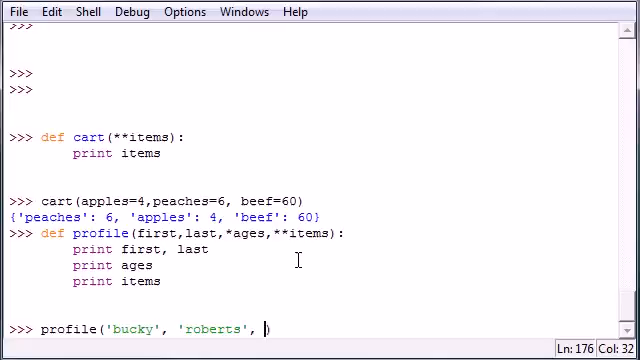
text(32,43,)
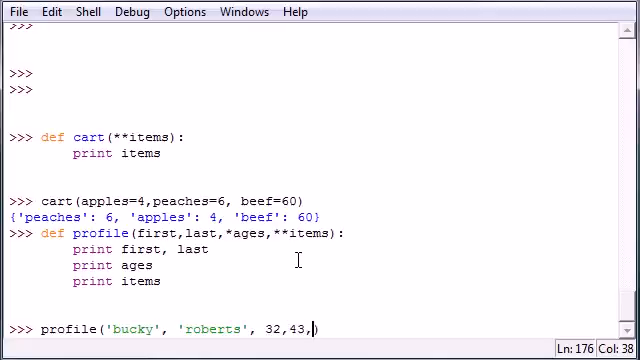
Step: Add ages 76, 65 and 76 after 32 and 43 in the profile call
text(,65,76,)
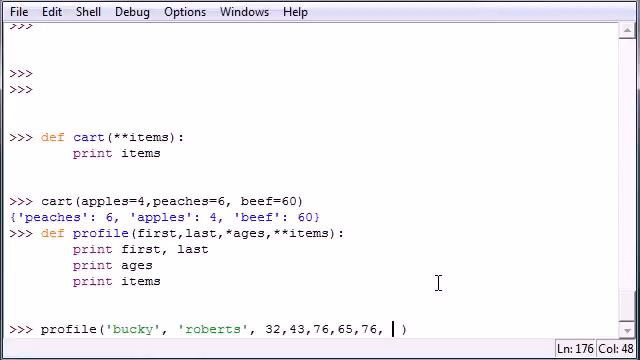
Step: Add bacon=4 to the profile call and start a 'saus' keyword item
text(bacon=4)
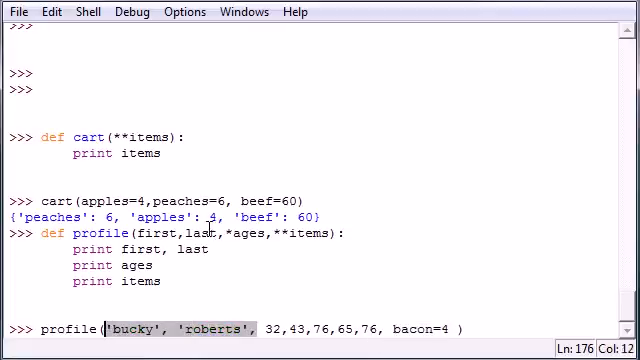
double_click(165, 233)
text(, )
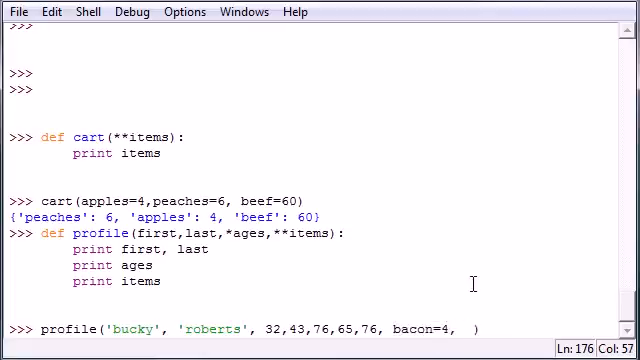
text(saus)
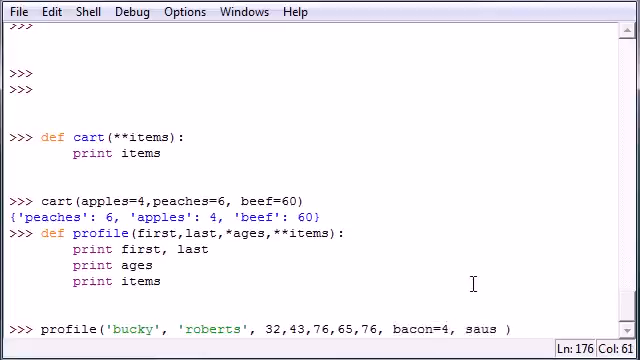